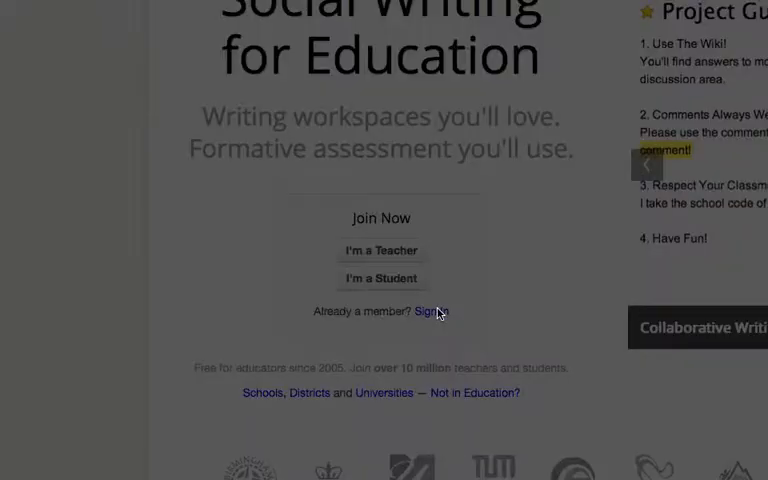
# - Sign in to Wikispaces with the student account username and password
pyautogui.click(430, 312)
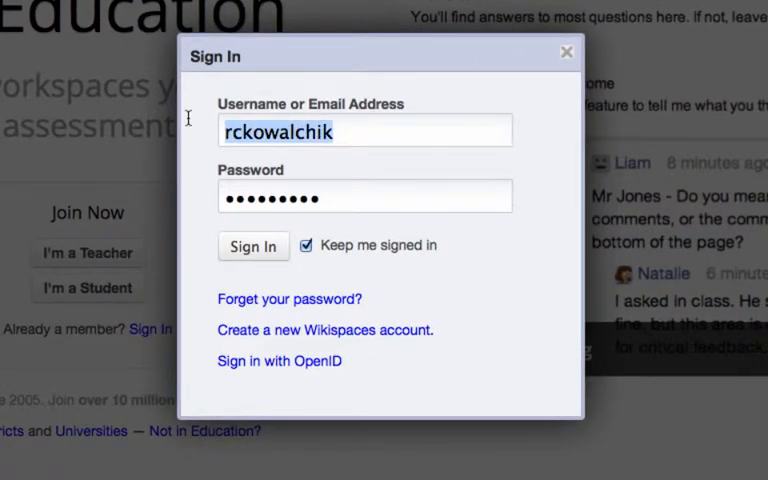
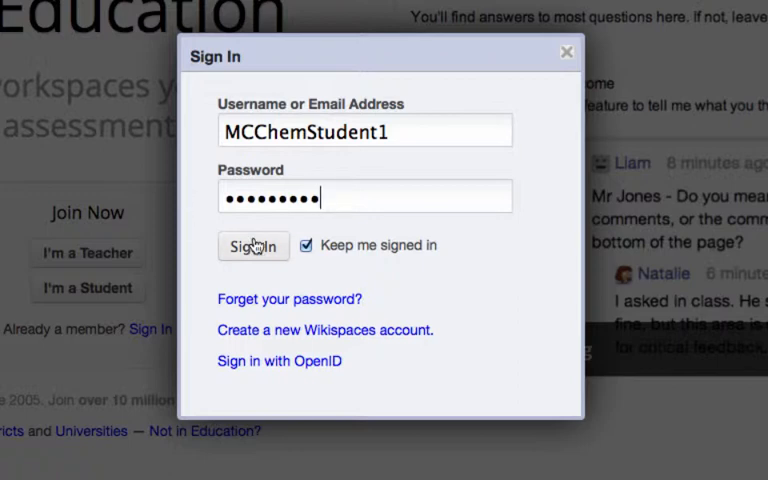
pyautogui.click(252, 244)
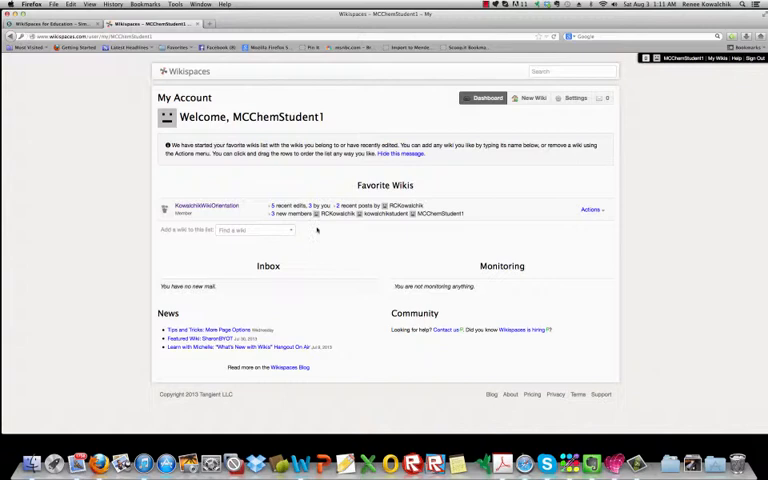
pyautogui.moveTo(354, 254)
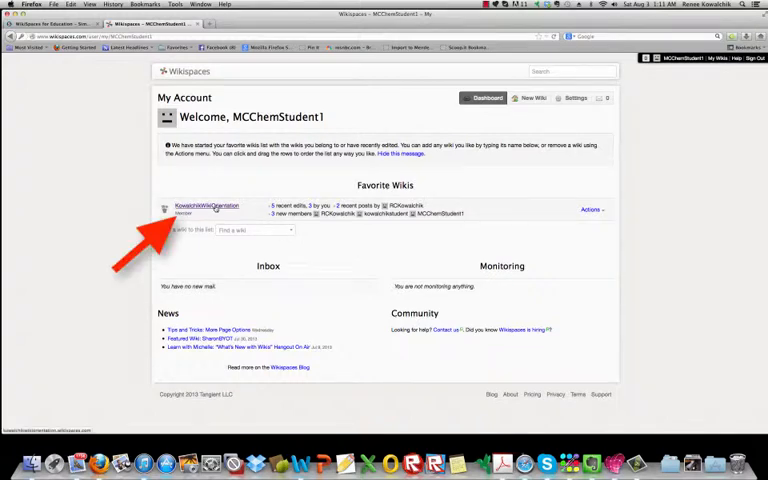
# - Open the orientation wiki's home page from the Favorite Wikis list
pyautogui.click(208, 206)
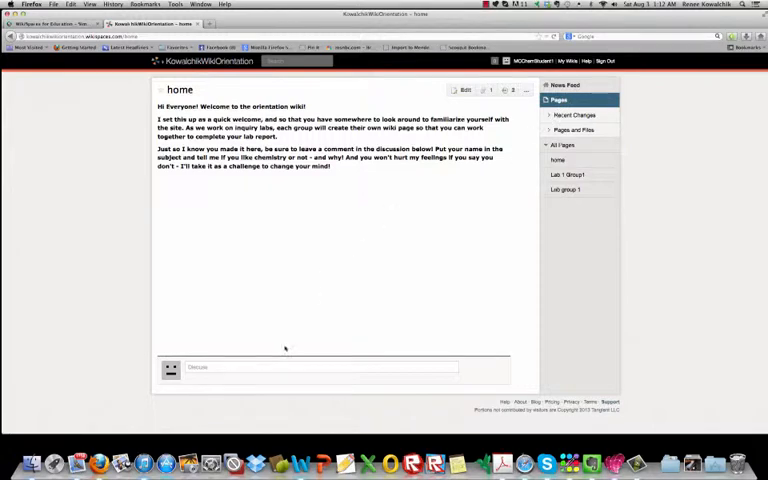
# - Post a comment with subject 'Mrs. Kowalchik' reading "I love Chemistry! It's awesome!"
pyautogui.click(256, 368)
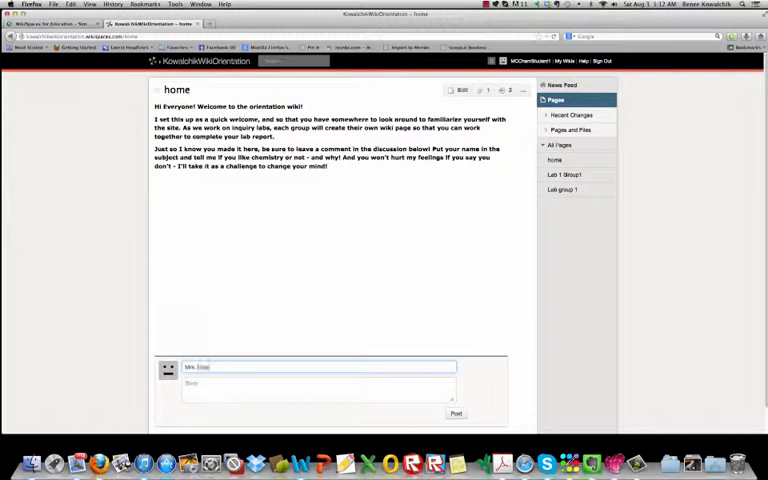
pyautogui.write('Mrs. Kowalchik')
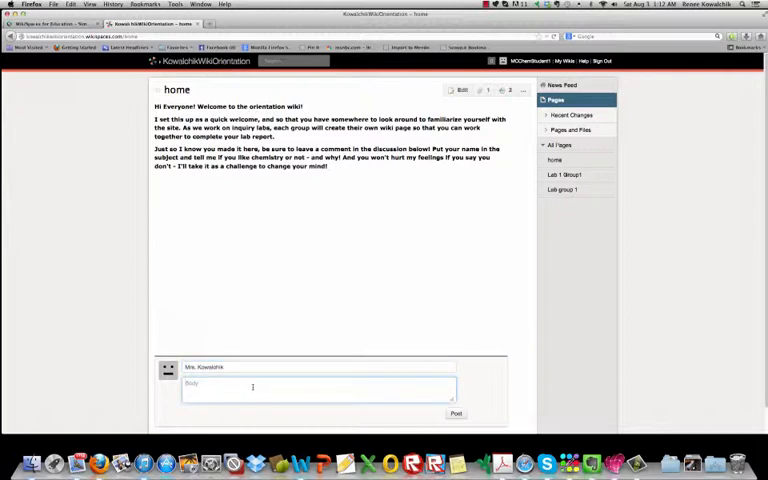
pyautogui.write('I love')
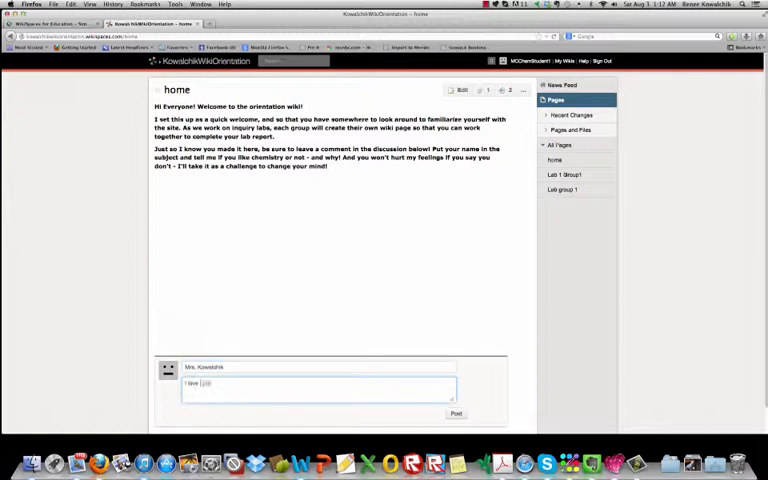
pyautogui.write('Chemistry!')
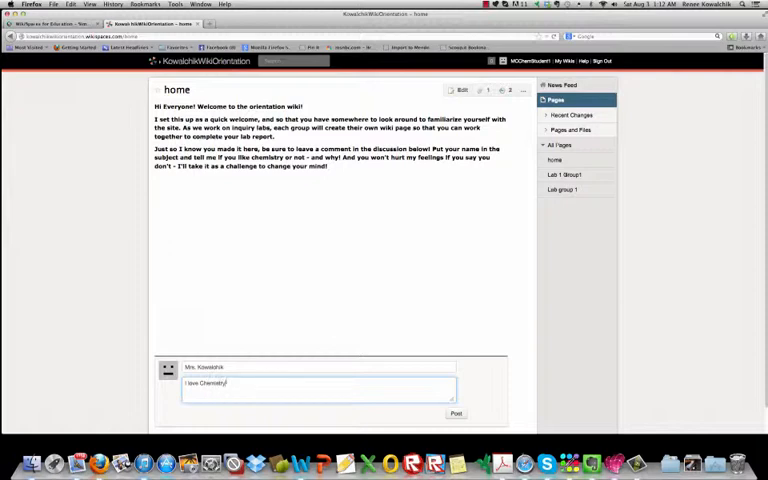
pyautogui.write("It's awesome!")
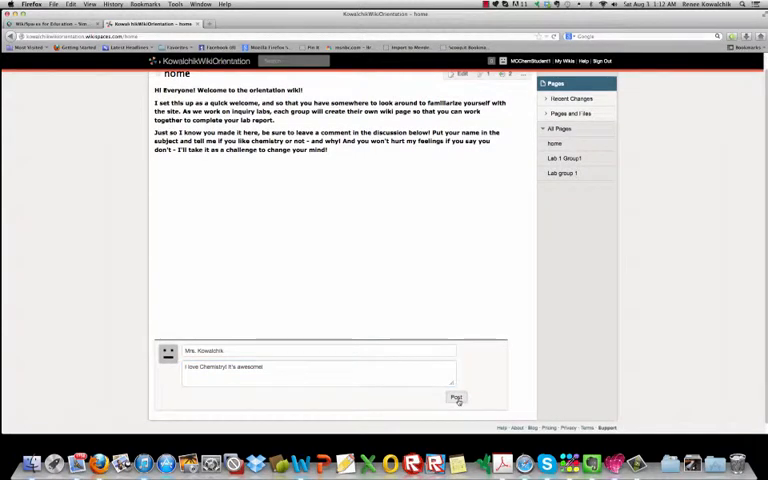
pyautogui.click(456, 400)
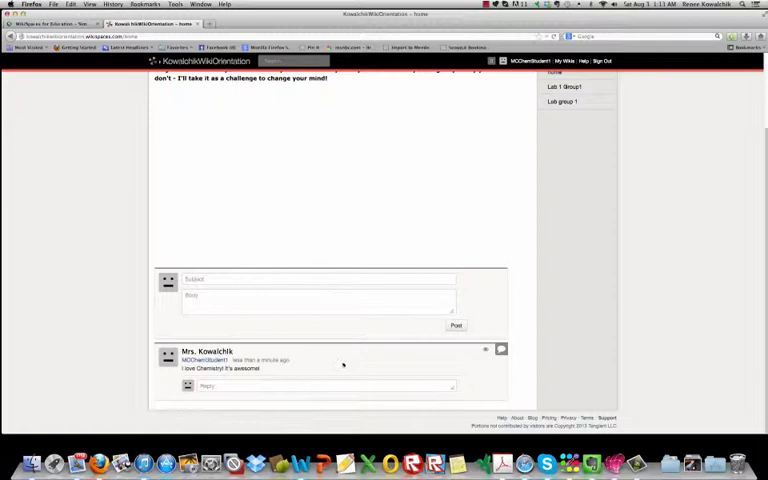
pyautogui.click(320, 386)
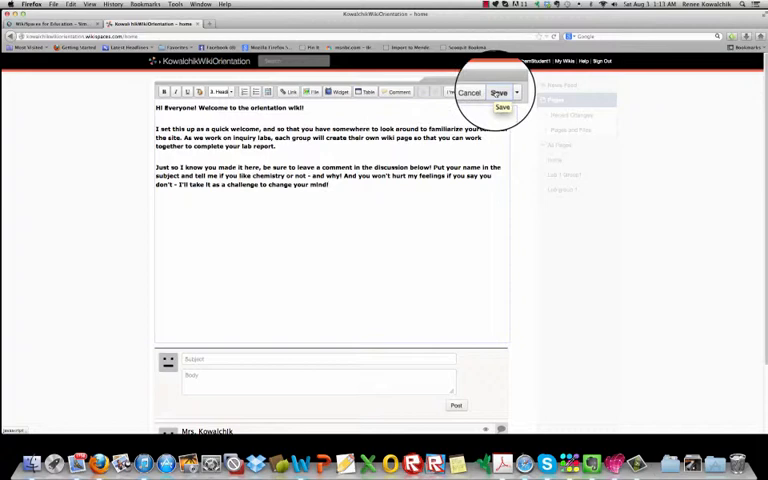
pyautogui.click(500, 92)
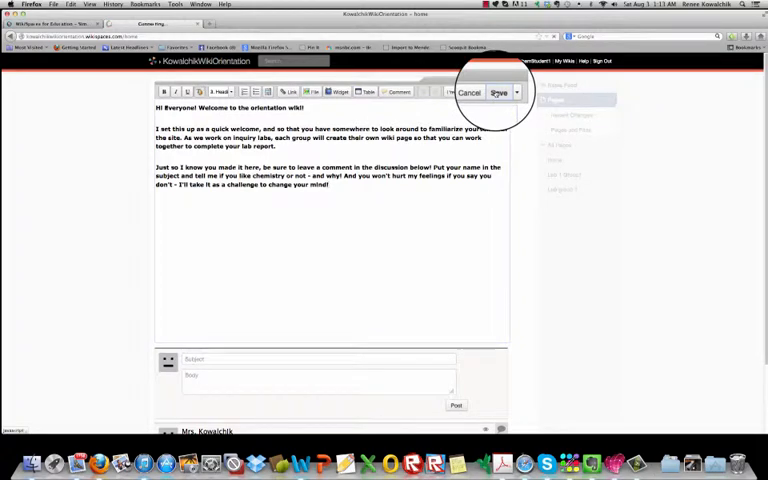
pyautogui.click(500, 92)
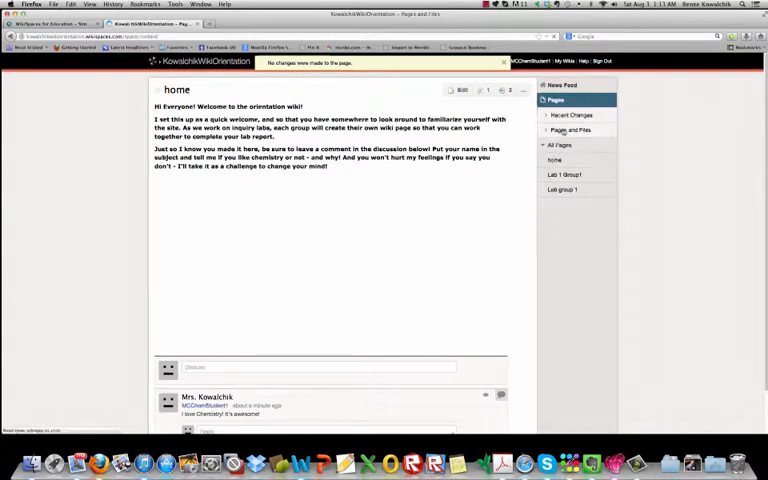
# - Create a new wiki page named 'Lab 2 Group 1' from Pages and Files
pyautogui.click(572, 130)
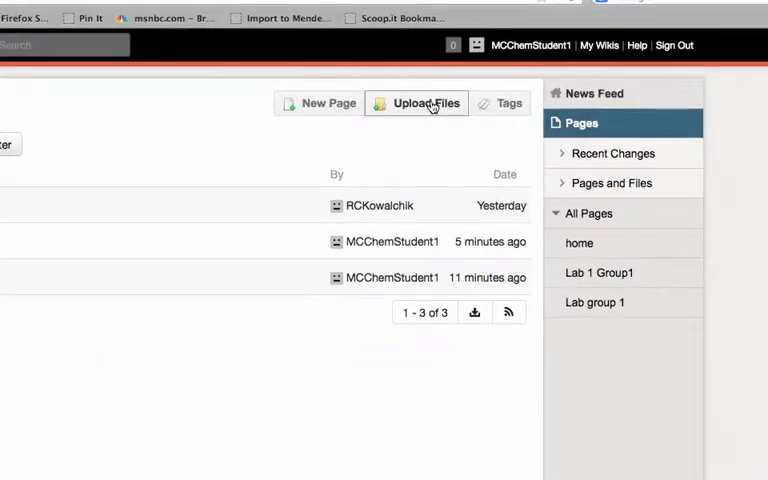
pyautogui.moveTo(328, 104)
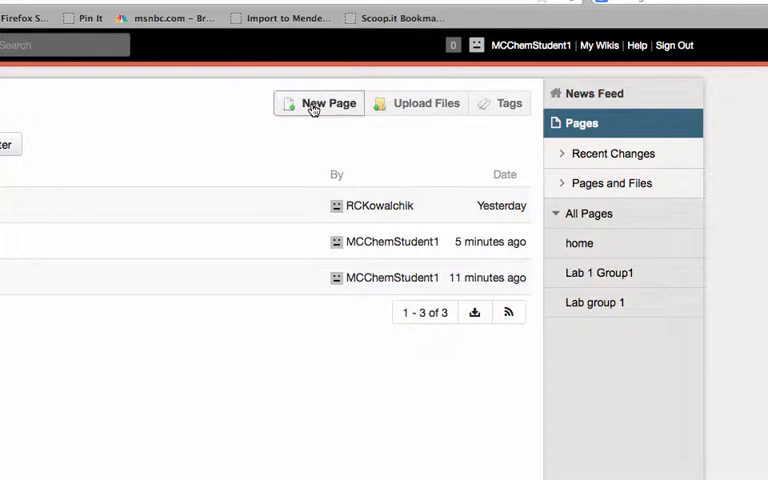
pyautogui.click(318, 104)
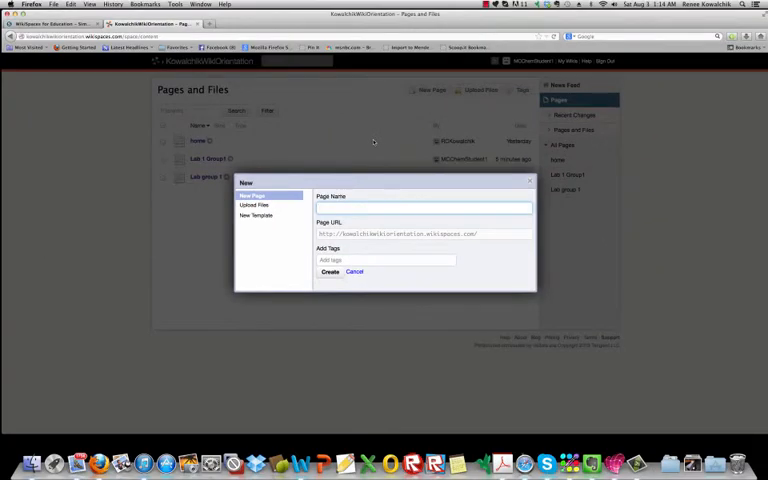
pyautogui.write('Lab')
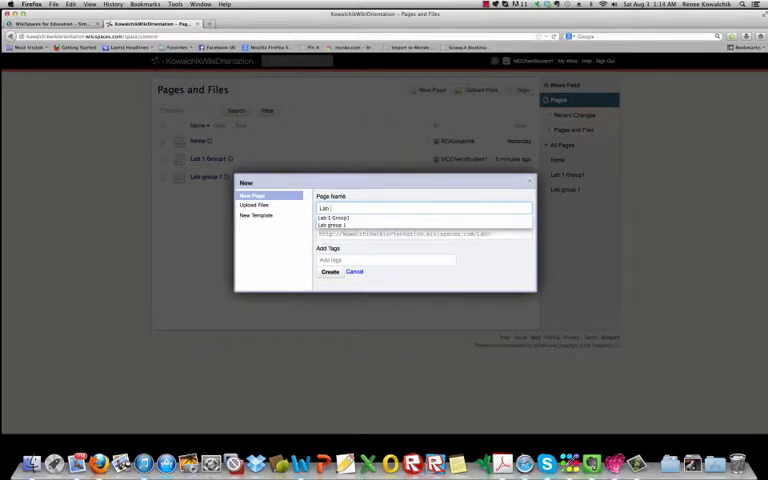
pyautogui.write('Lab 2 Group 1')
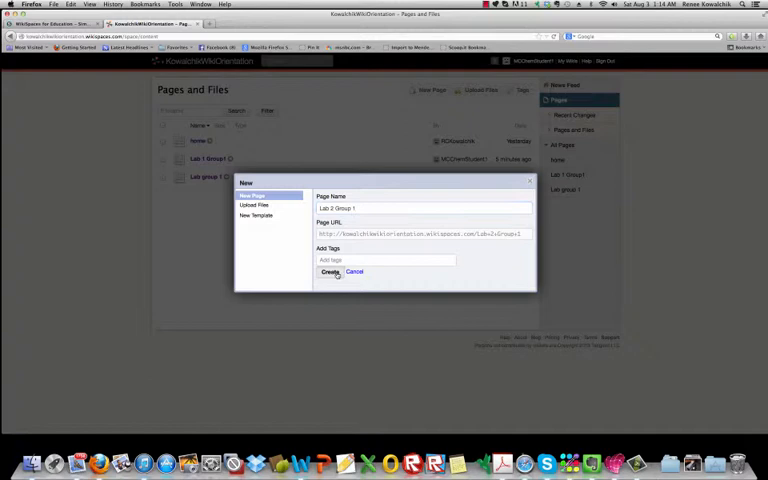
pyautogui.click(330, 272)
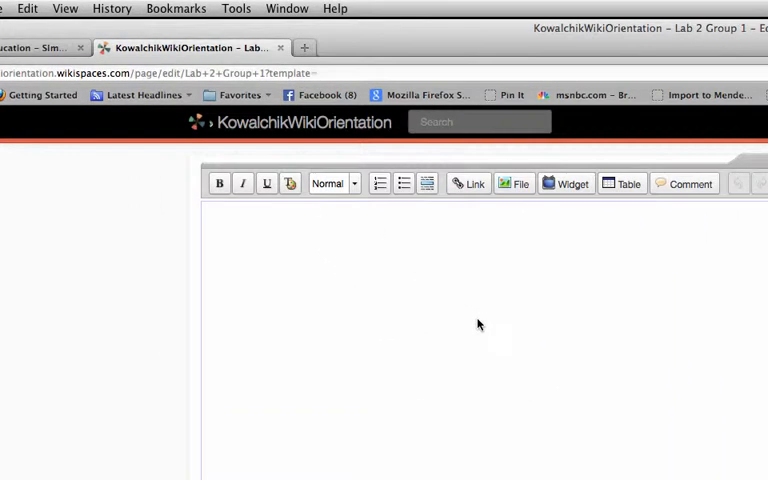
# - Add the lines 'Lab Title' and 'Lab members names' to the page and save it
pyautogui.write('Lab')
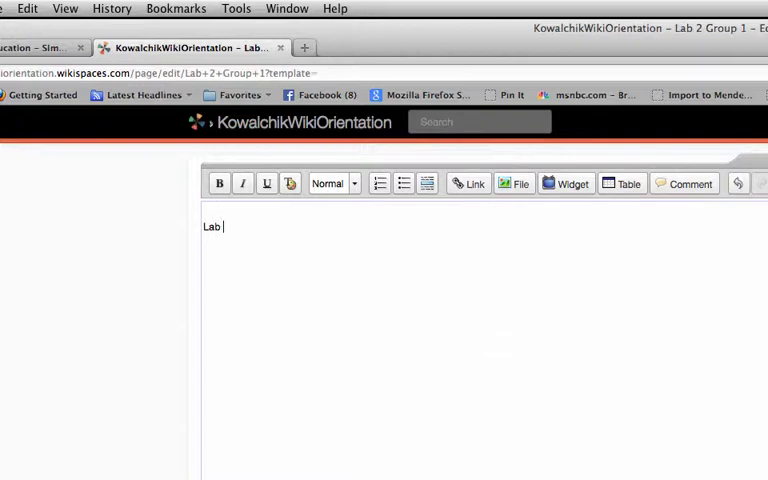
pyautogui.write('Title')
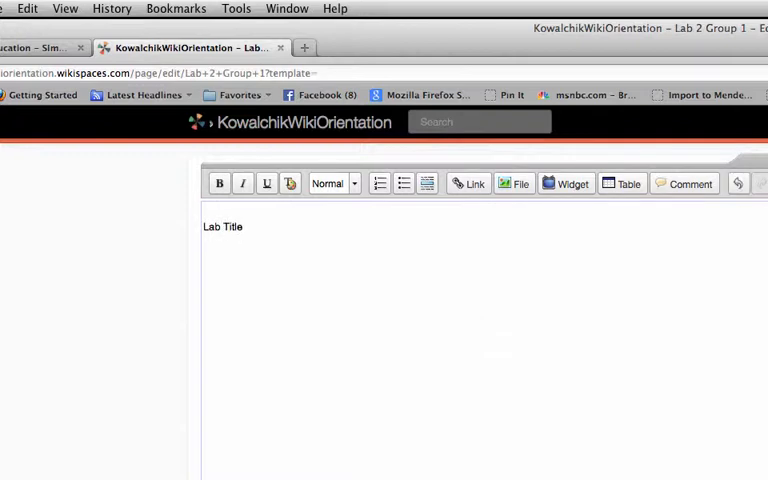
pyautogui.write('Lab members names:')
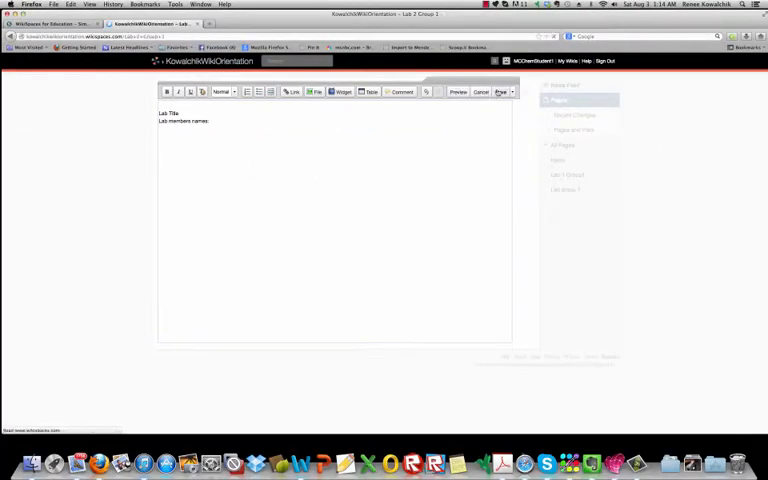
pyautogui.click(500, 92)
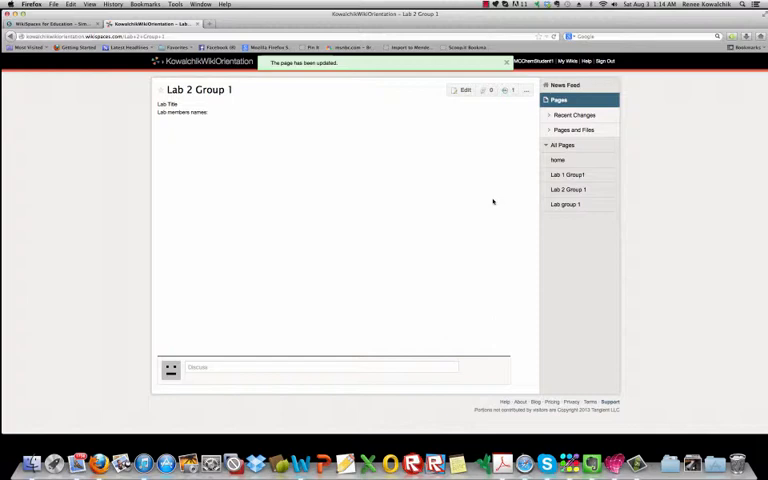
pyautogui.moveTo(296, 336)
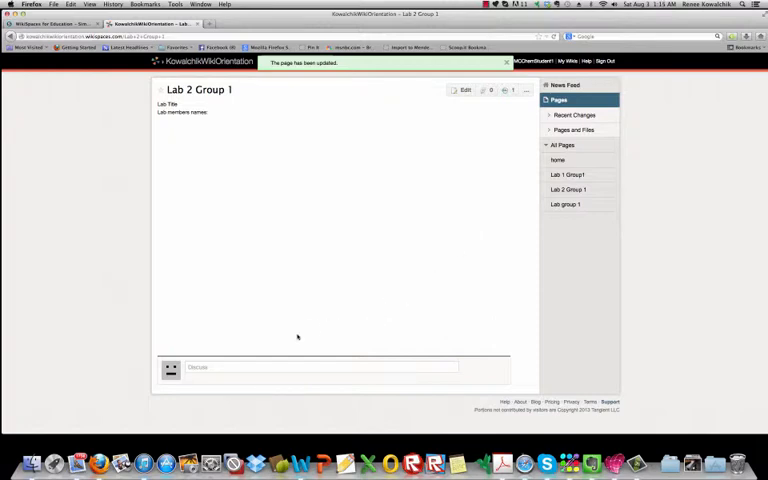